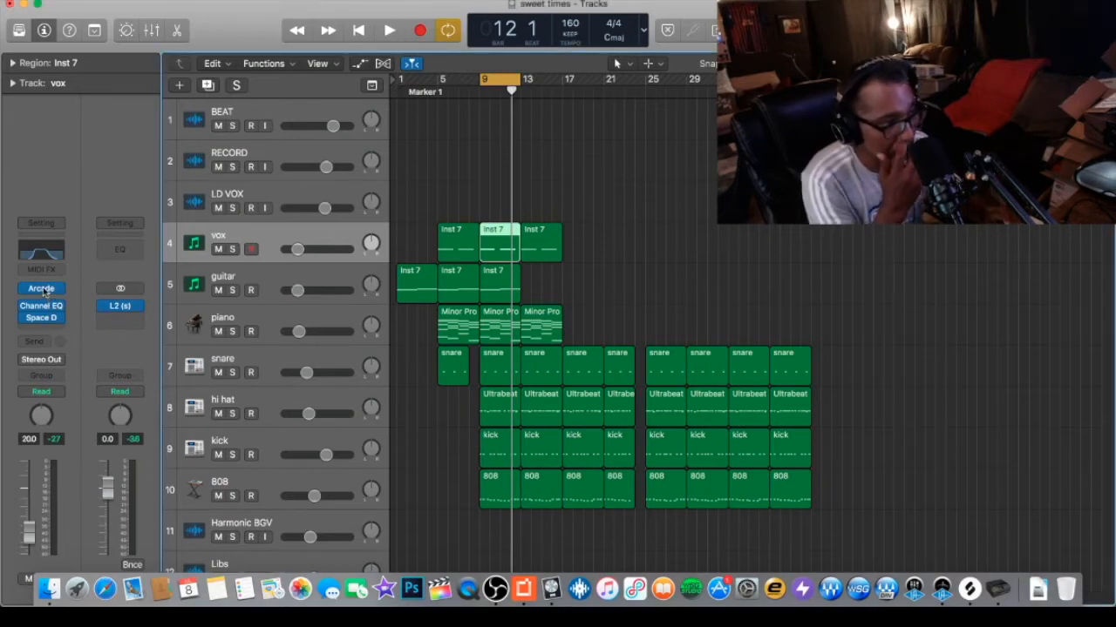
# Glance at the vox track's Arcade sound, then show the vox region's notes in the editor
pyautogui.click(40, 289)
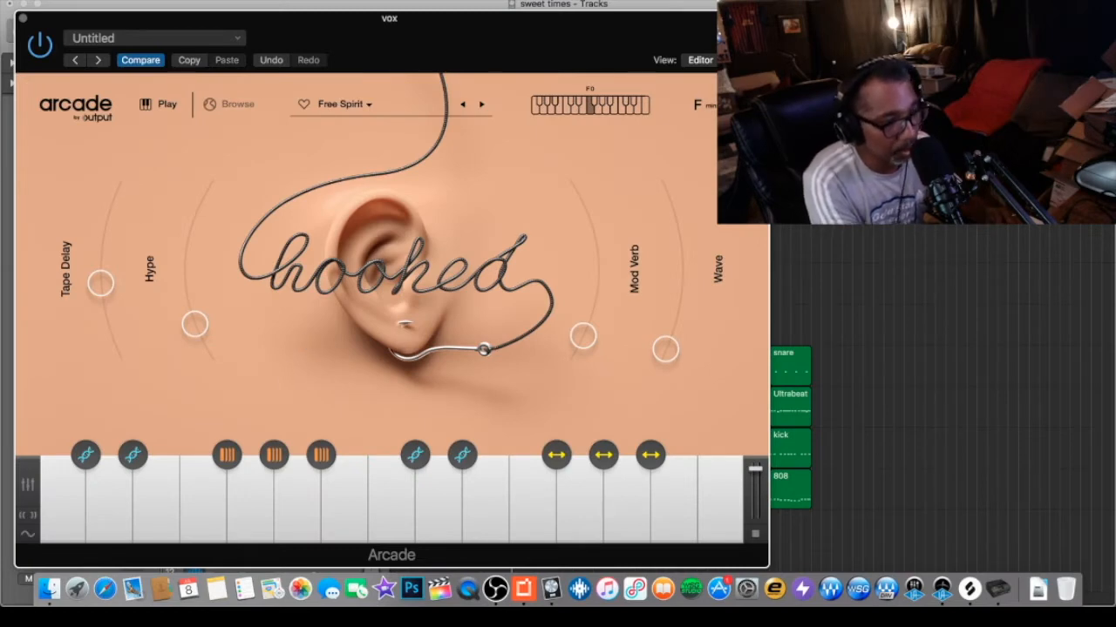
pyautogui.moveTo(189, 159)
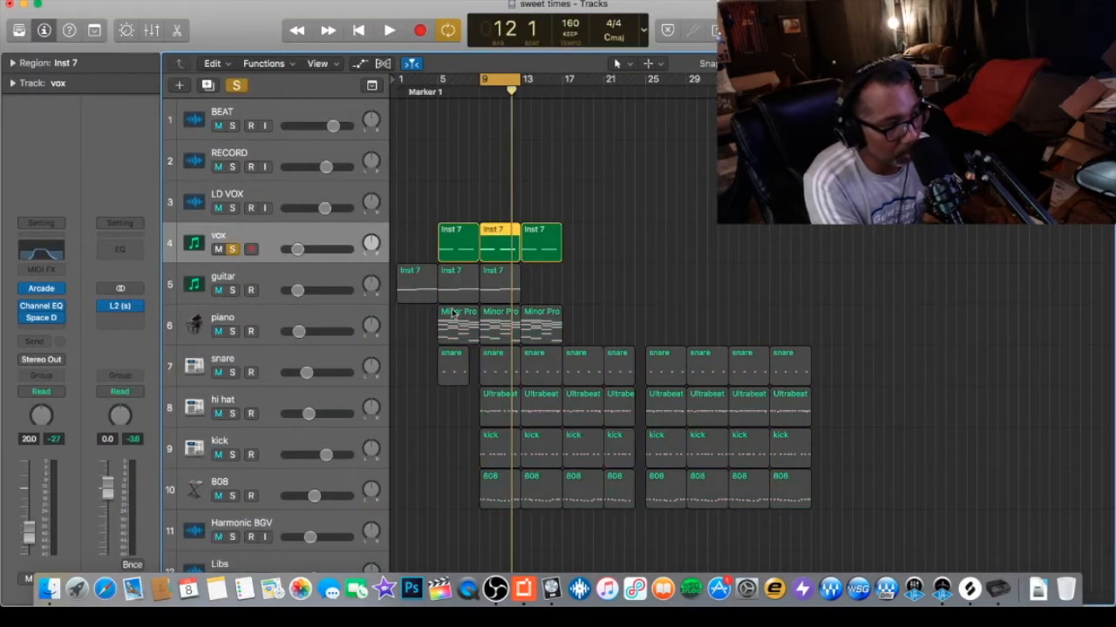
pyautogui.doubleClick(491, 241)
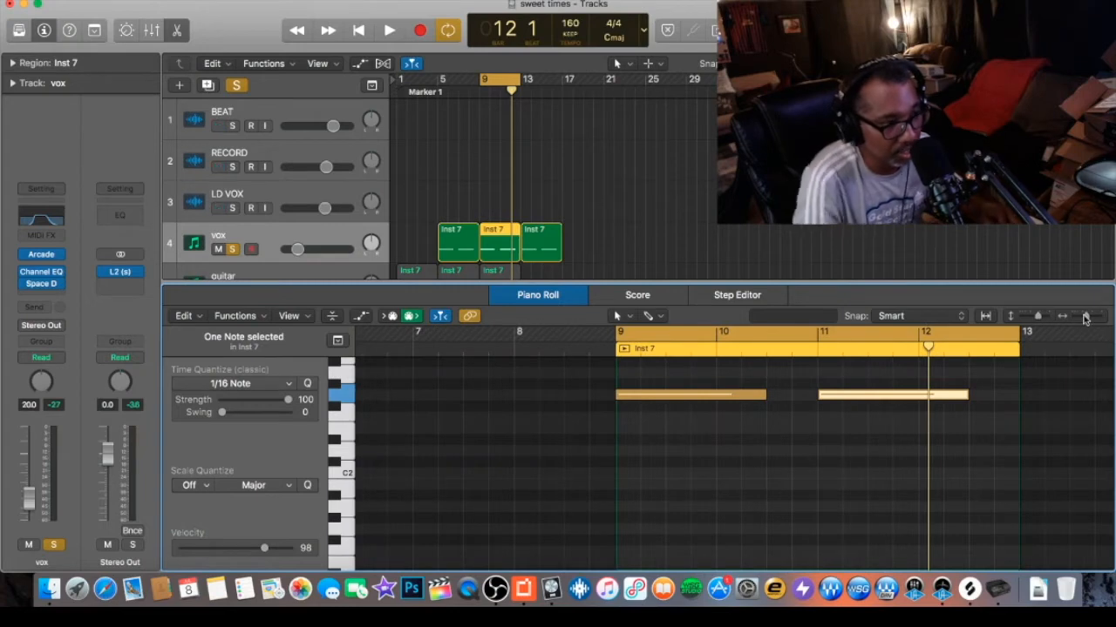
# Play the section to hear the vox part and stop playback
pyautogui.click(389, 30)
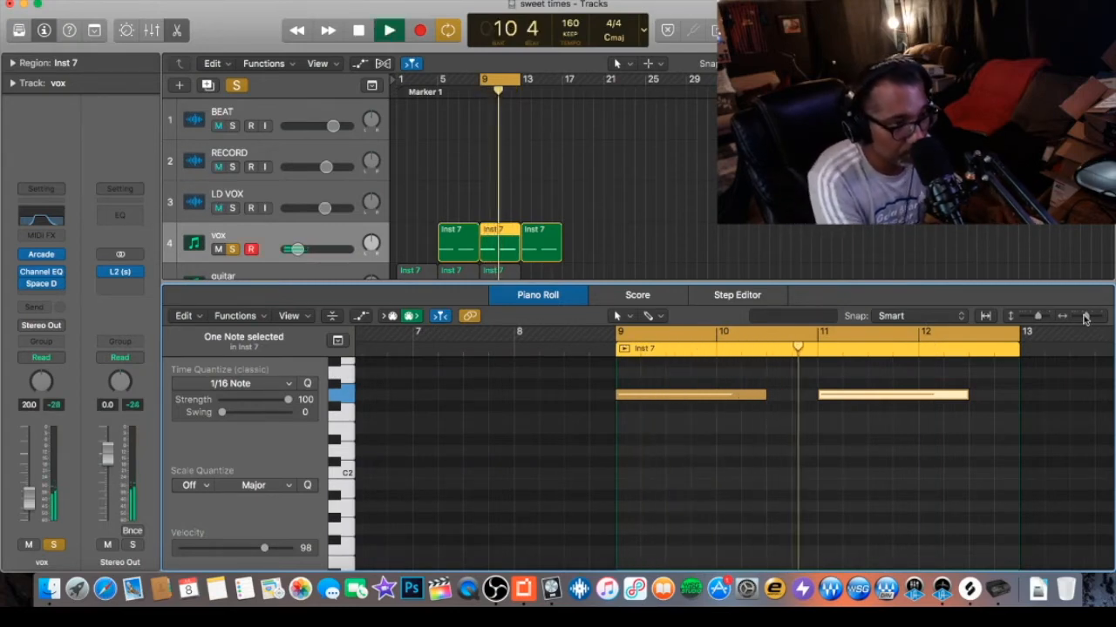
pyautogui.click(389, 30)
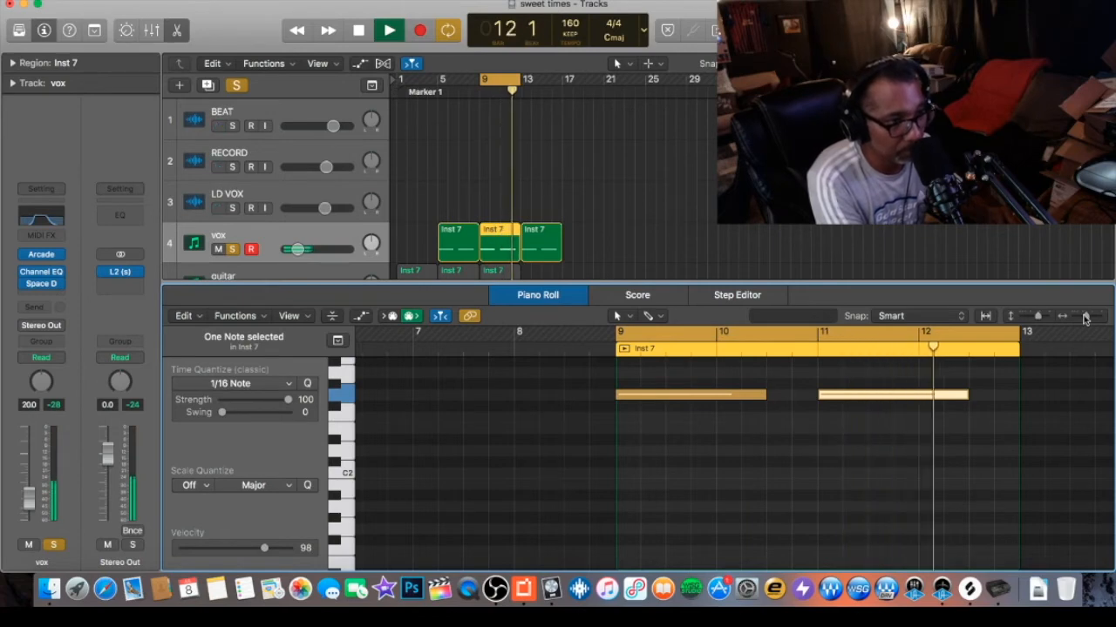
pyautogui.click(388, 30)
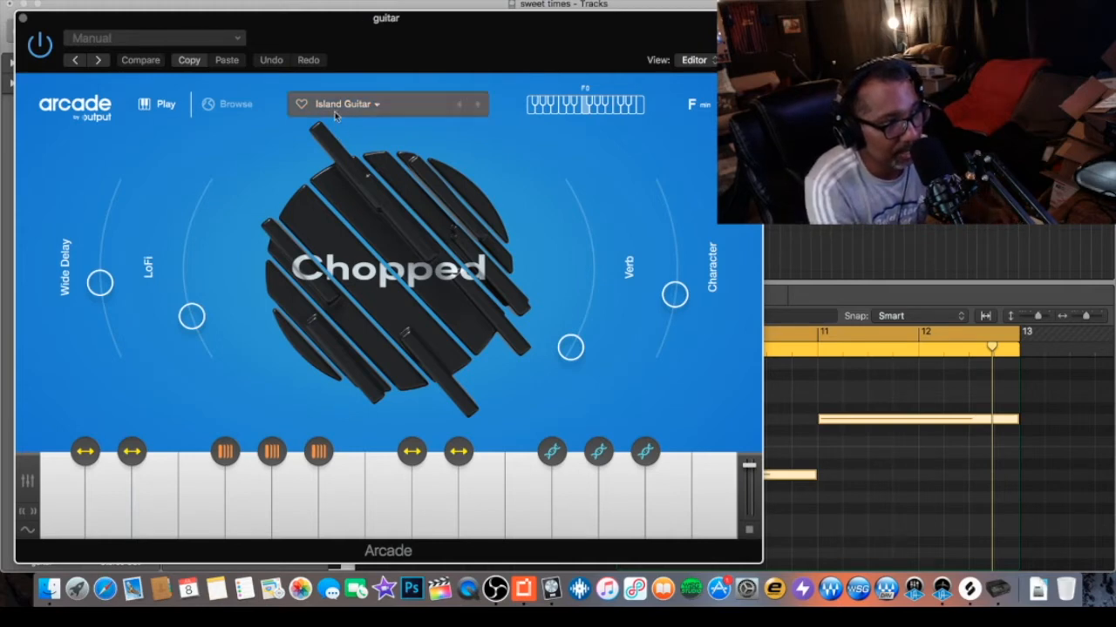
pyautogui.moveTo(268, 302)
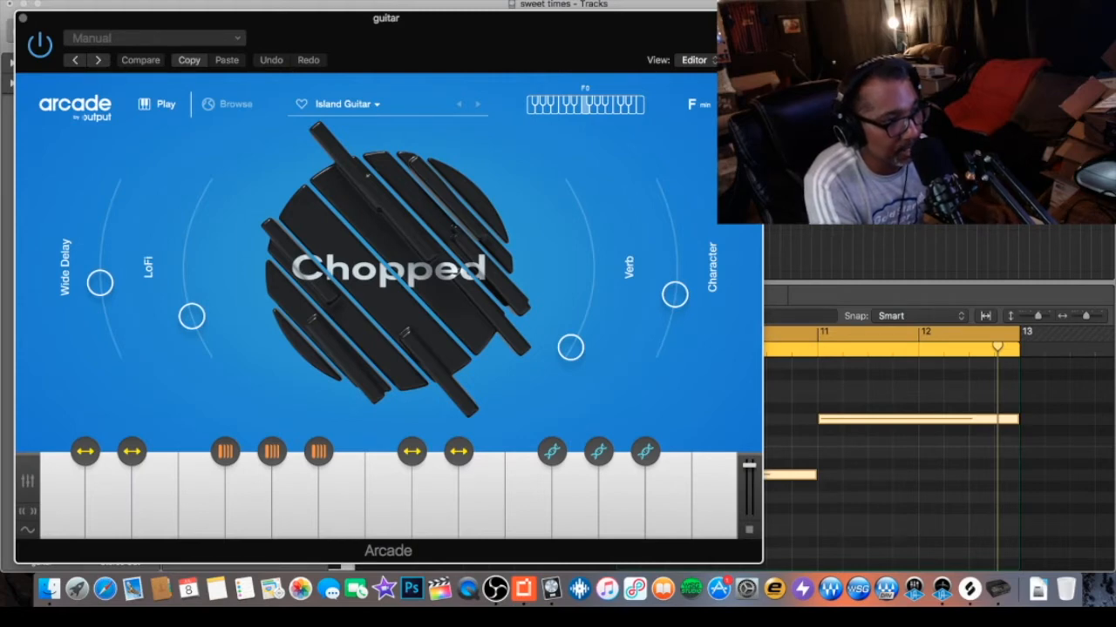
pyautogui.moveTo(269, 225)
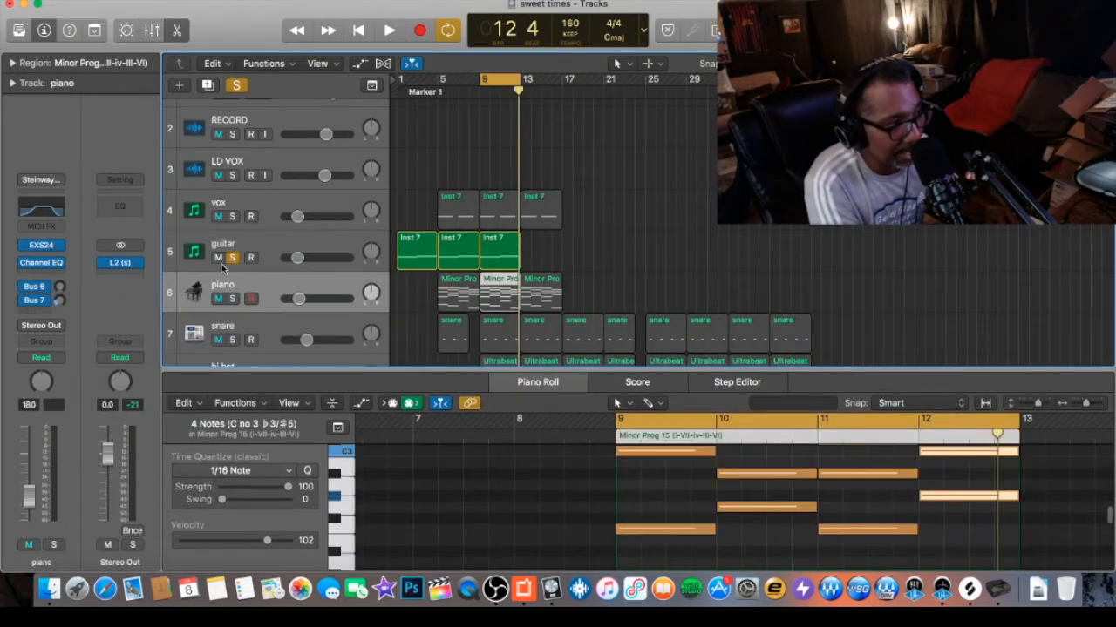
# Show the piano's Minor Prog chord notes in the editor and audition them
pyautogui.click(237, 299)
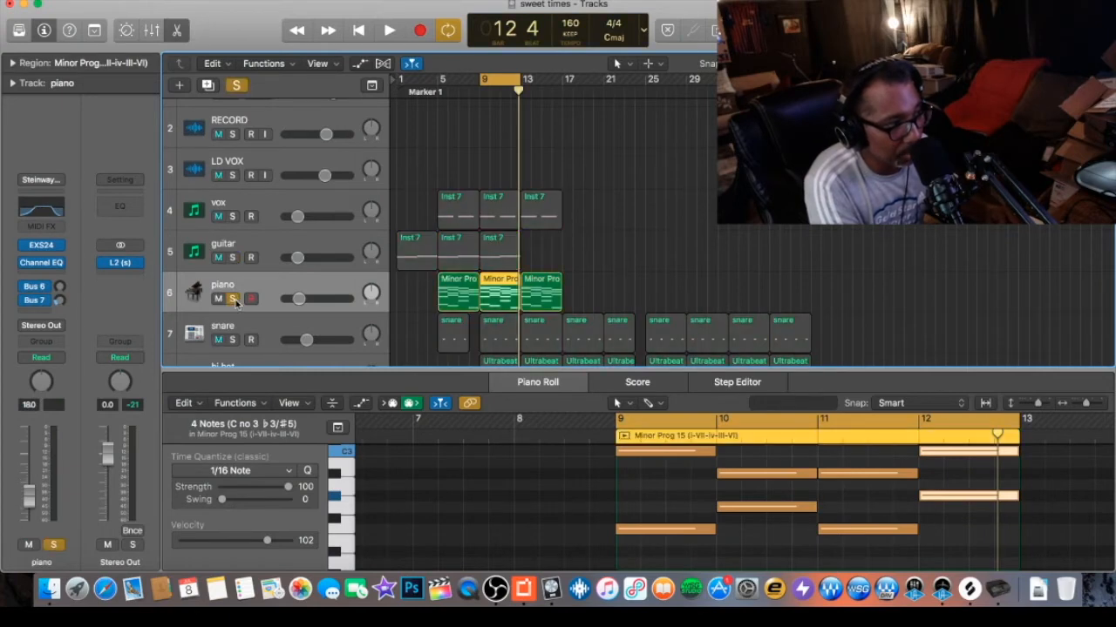
pyautogui.moveTo(277, 291)
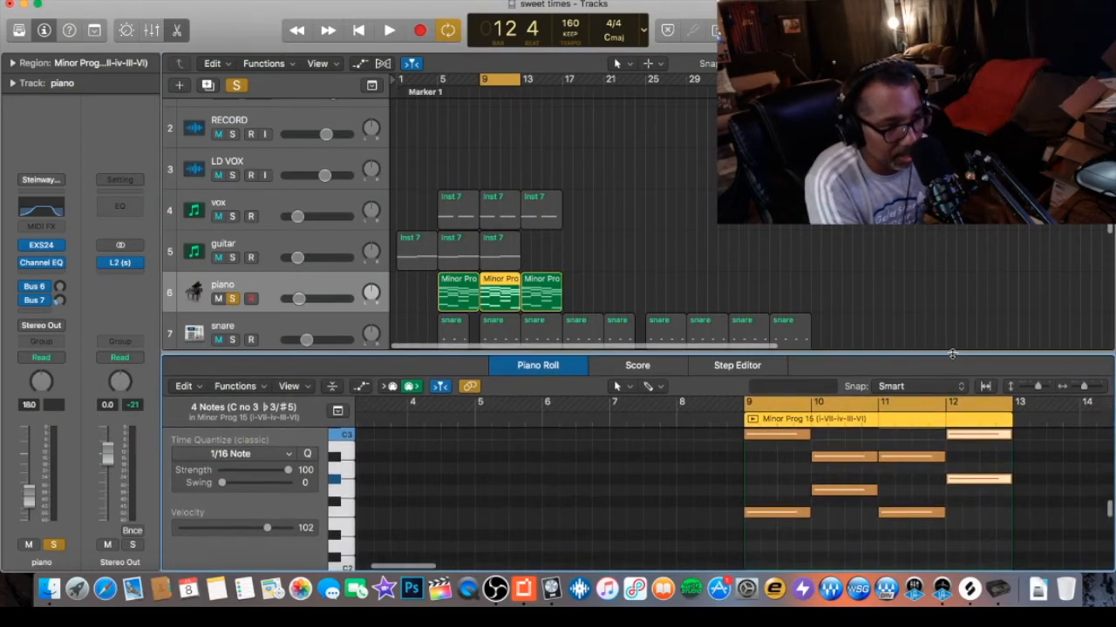
pyautogui.click(776, 434)
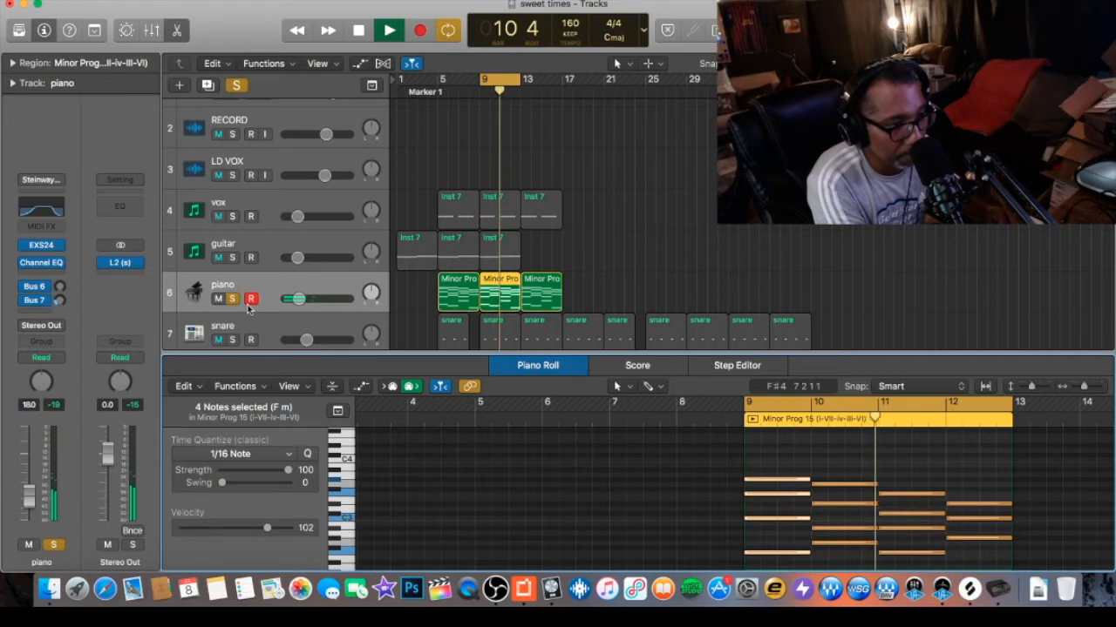
pyautogui.click(389, 30)
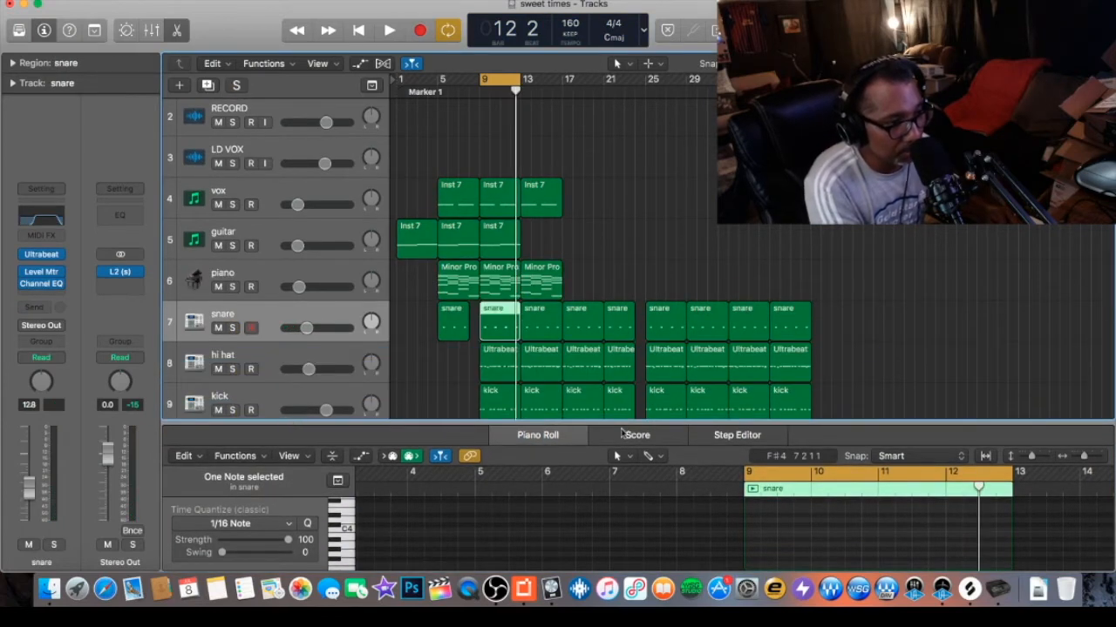
pyautogui.moveTo(502, 357)
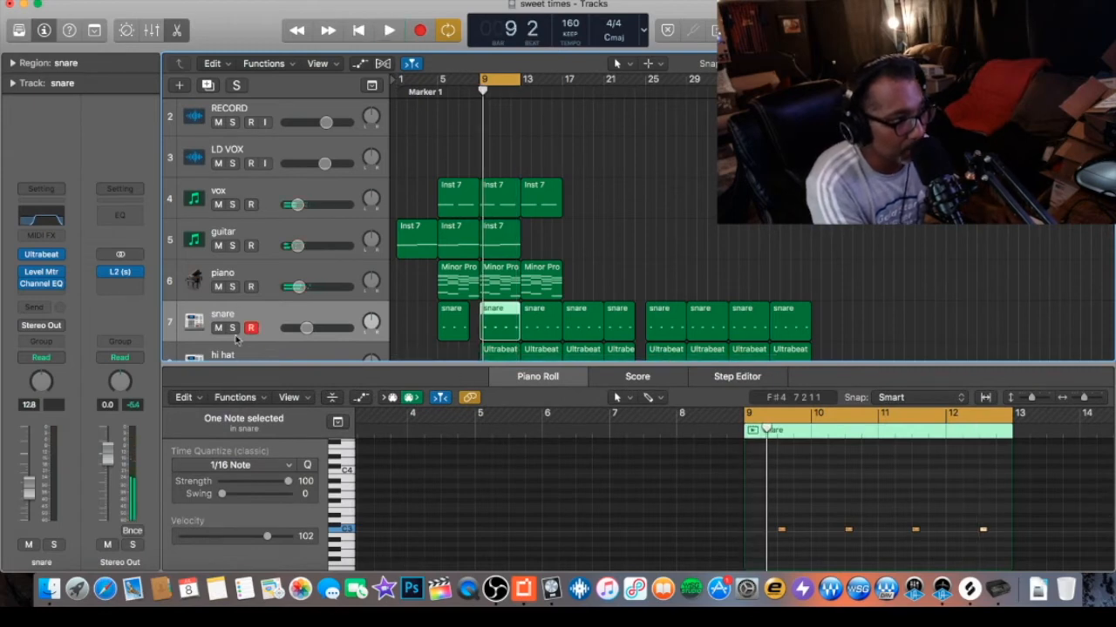
# Solo the snare track, play its pattern, then move on to the hi hat track
pyautogui.click(223, 327)
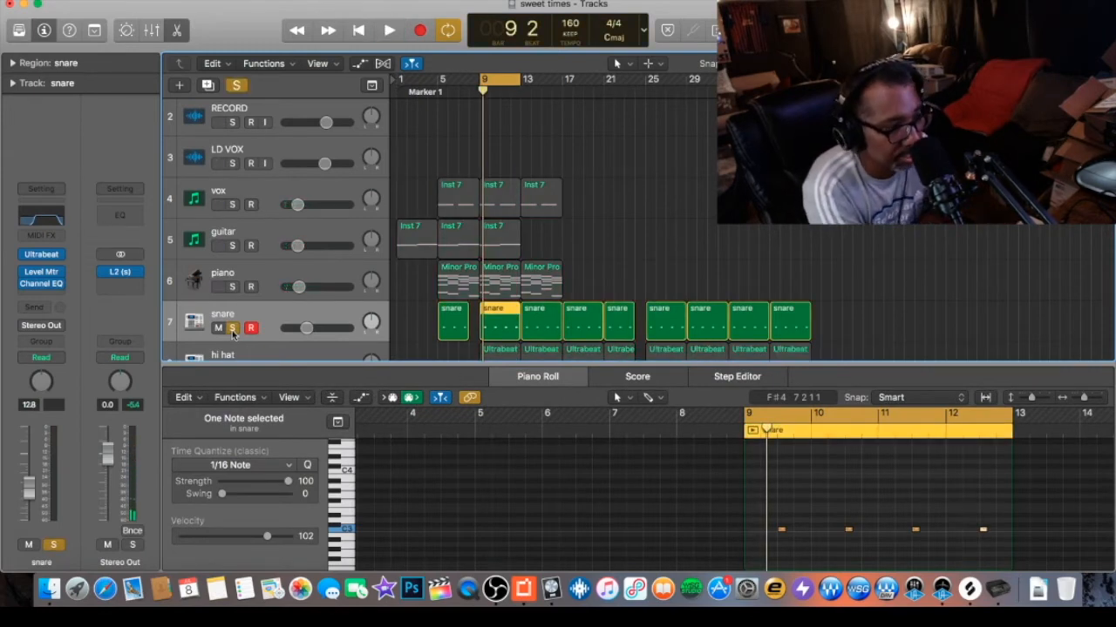
pyautogui.click(389, 29)
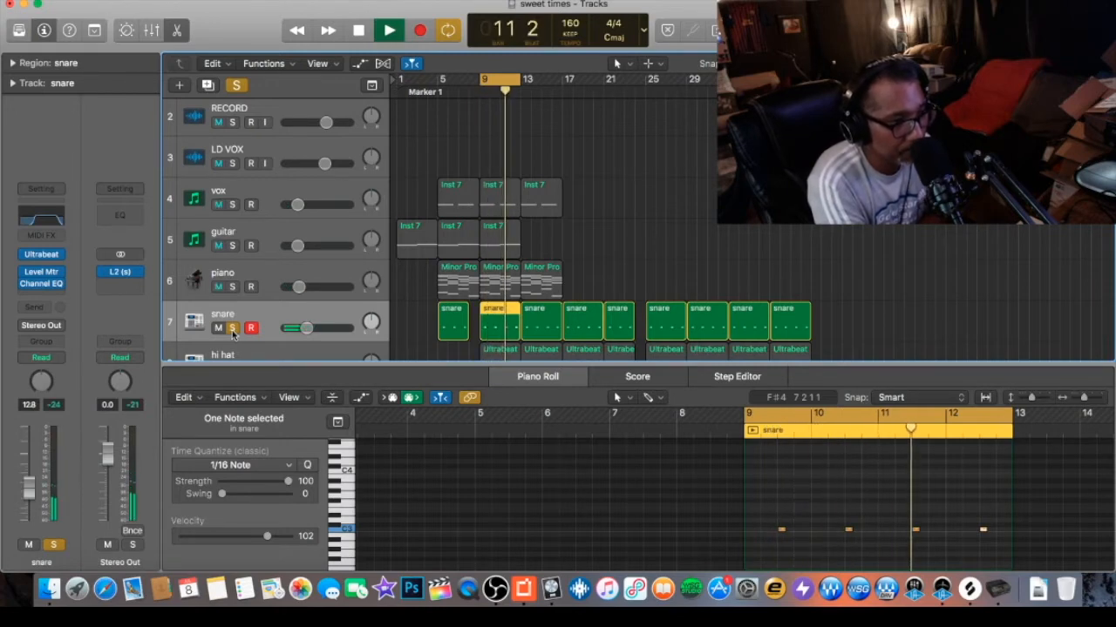
pyautogui.click(359, 29)
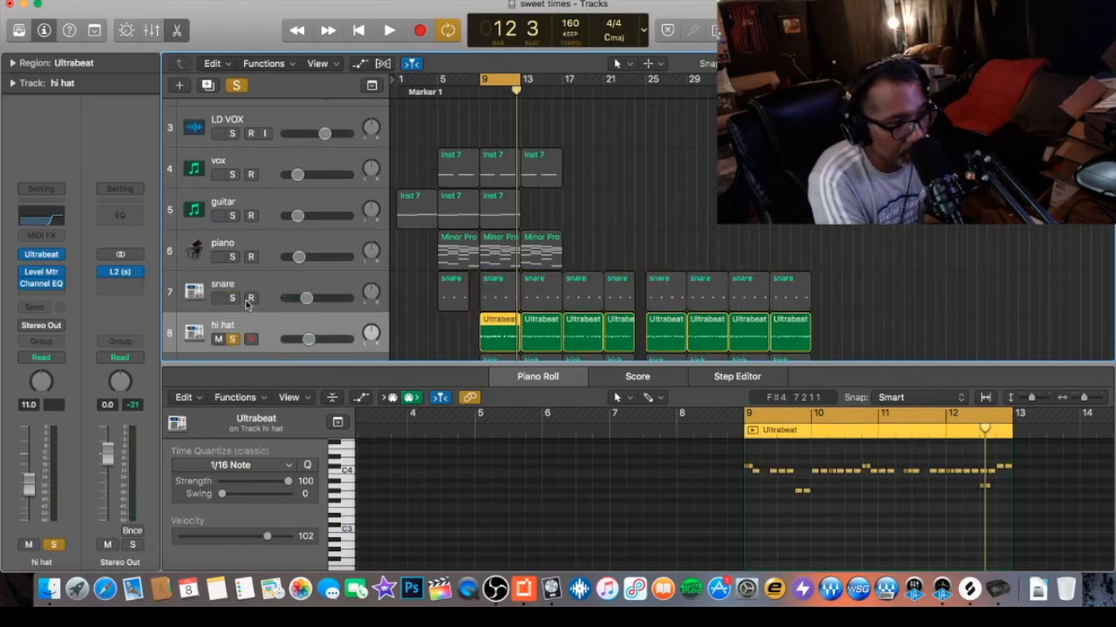
# Play the isolated hi hat Ultrabeat pattern and stop
pyautogui.click(389, 30)
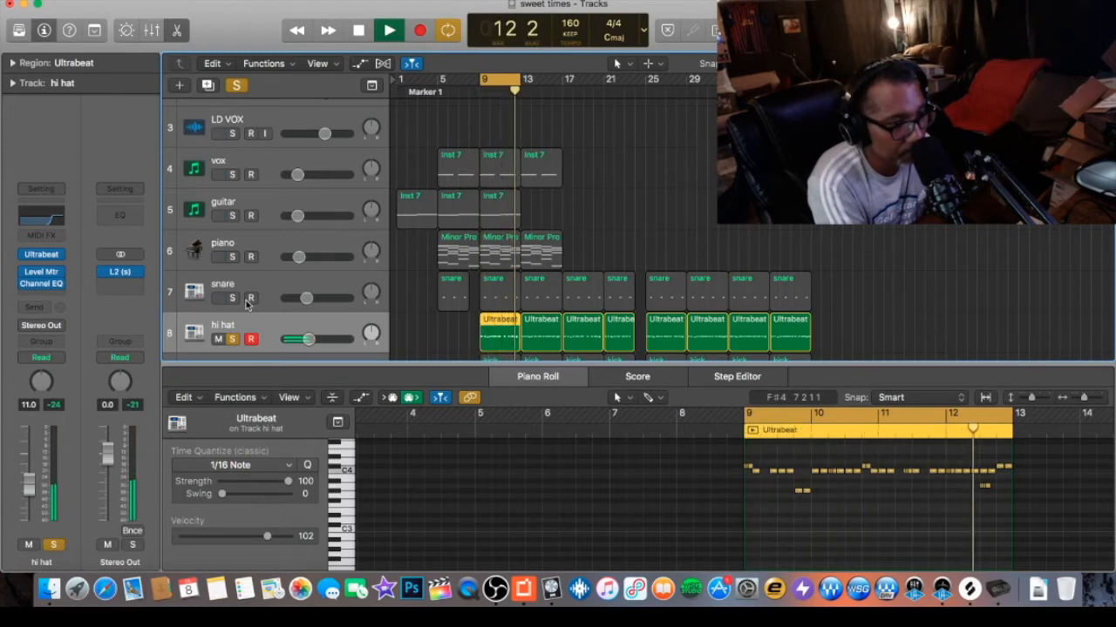
pyautogui.click(389, 29)
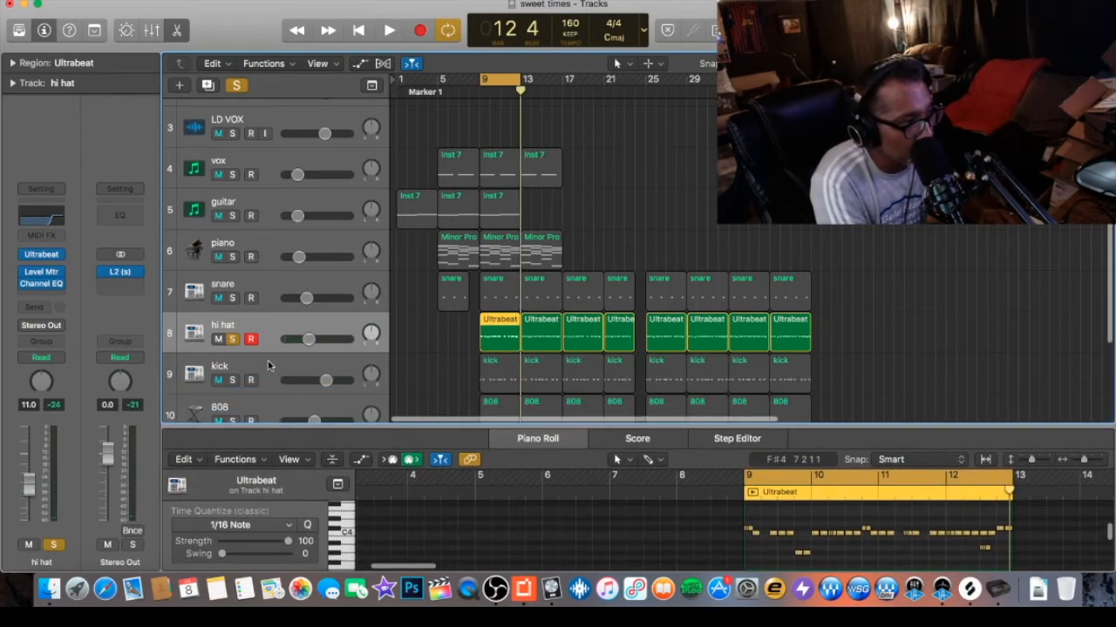
# Audition the kick track on its own, stop, then move to the 808 track
pyautogui.click(219, 367)
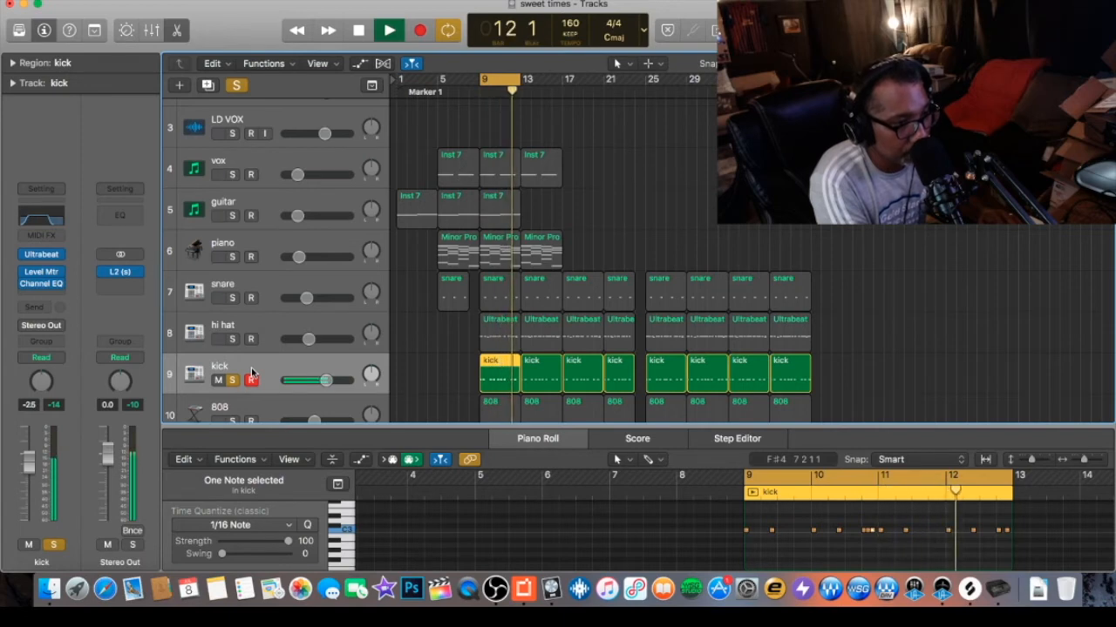
pyautogui.click(358, 29)
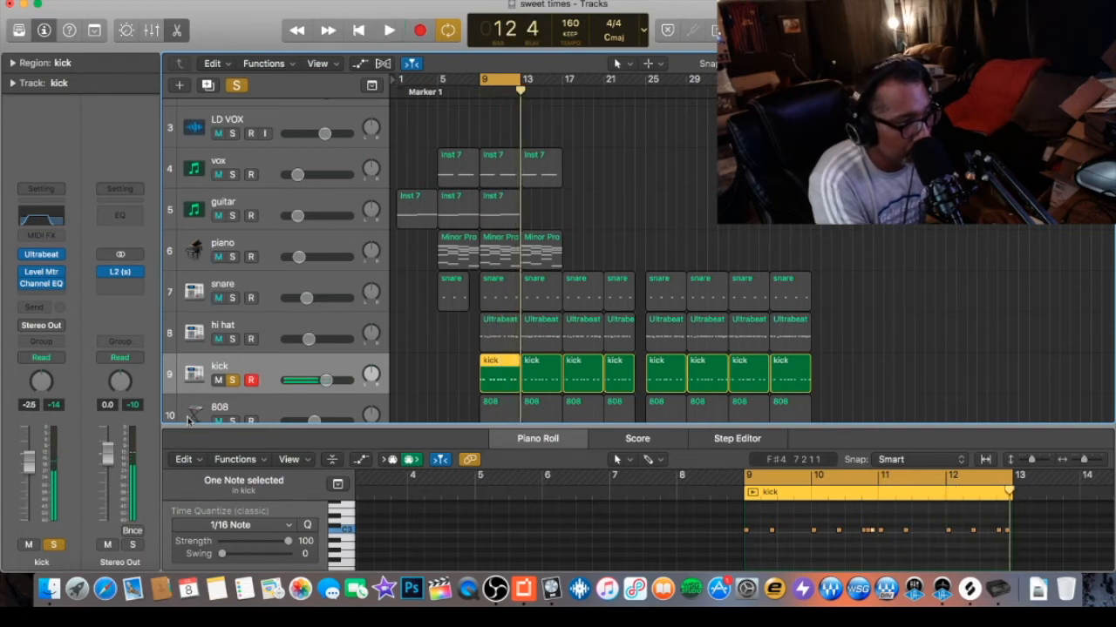
pyautogui.click(219, 394)
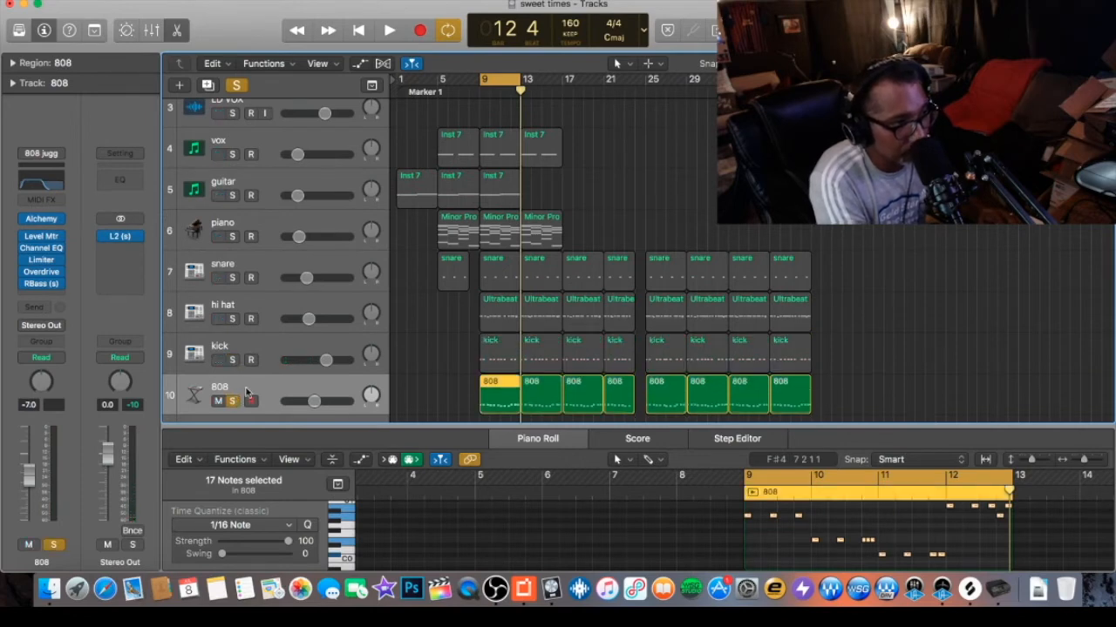
pyautogui.click(389, 29)
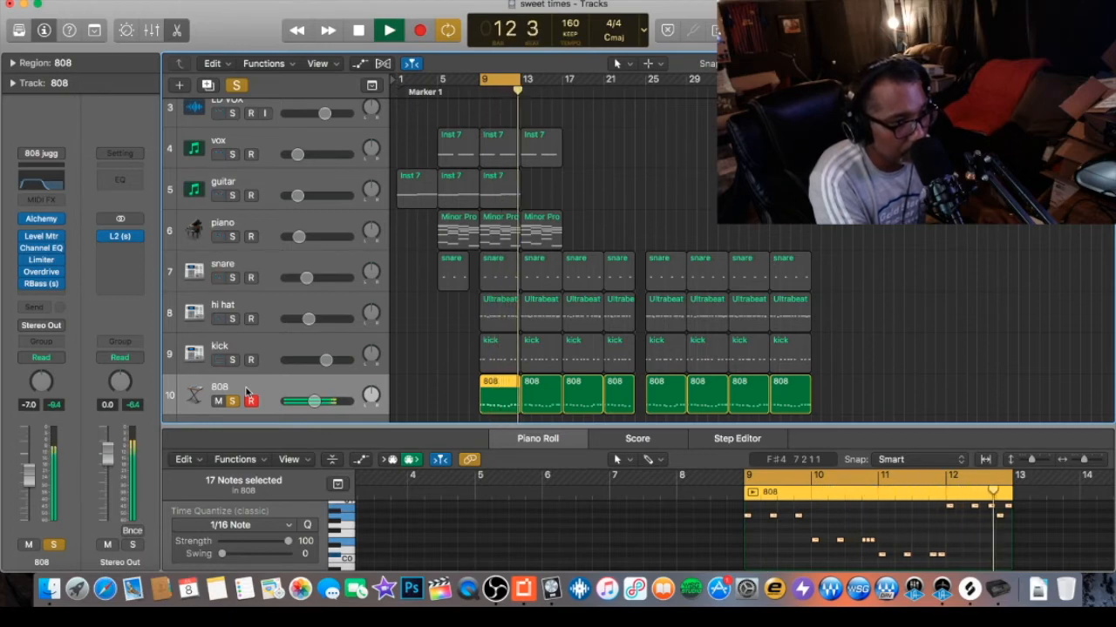
pyautogui.click(388, 29)
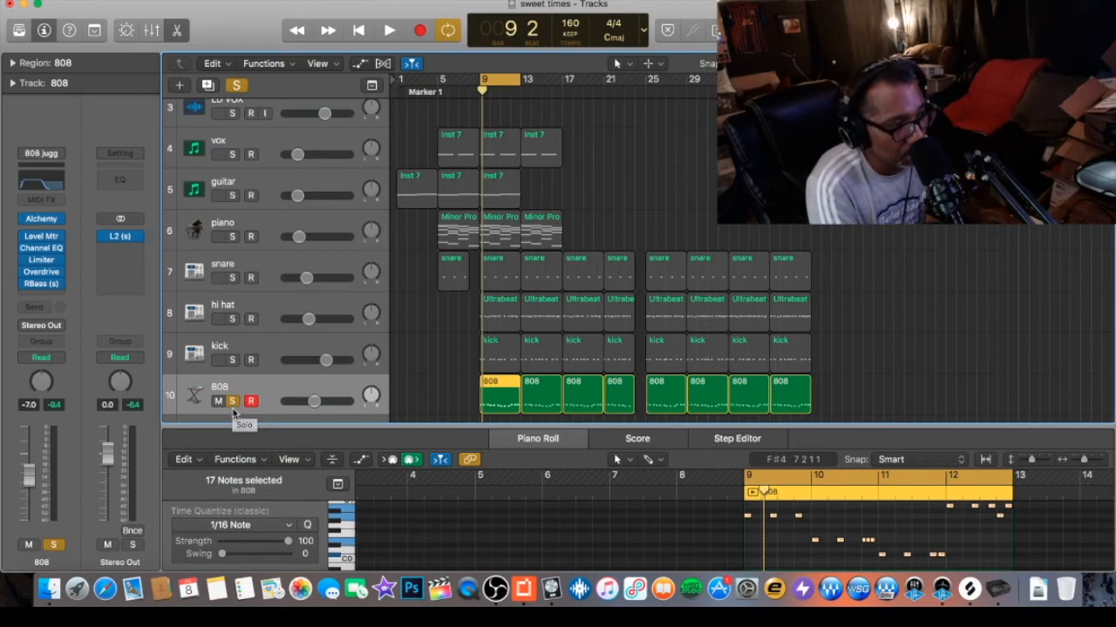
pyautogui.click(234, 401)
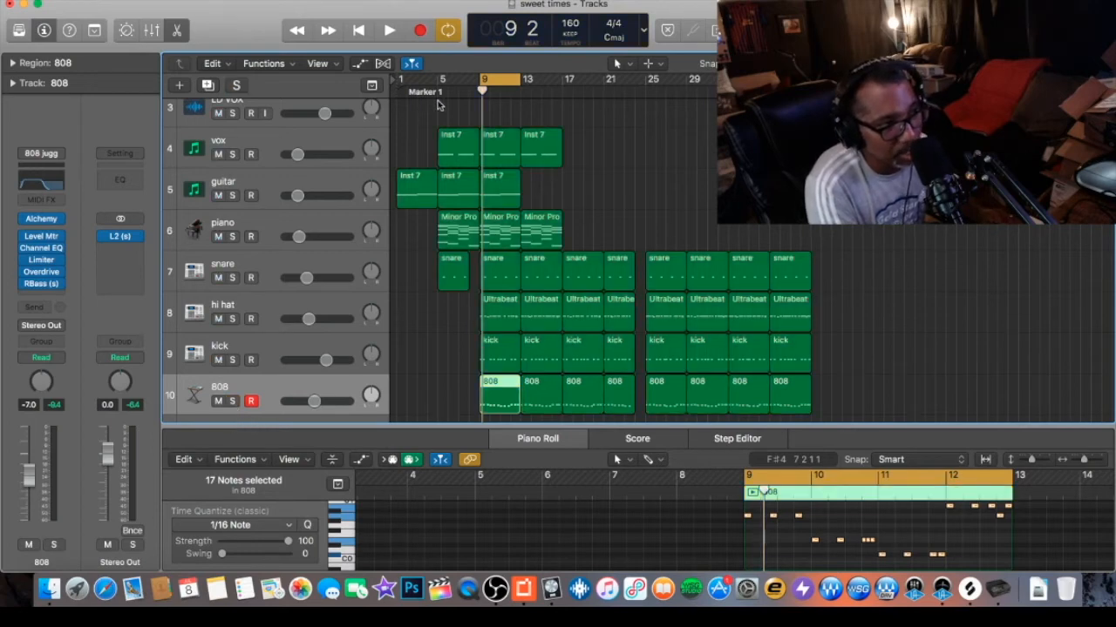
pyautogui.moveTo(401, 79); pyautogui.dragTo(485, 78)
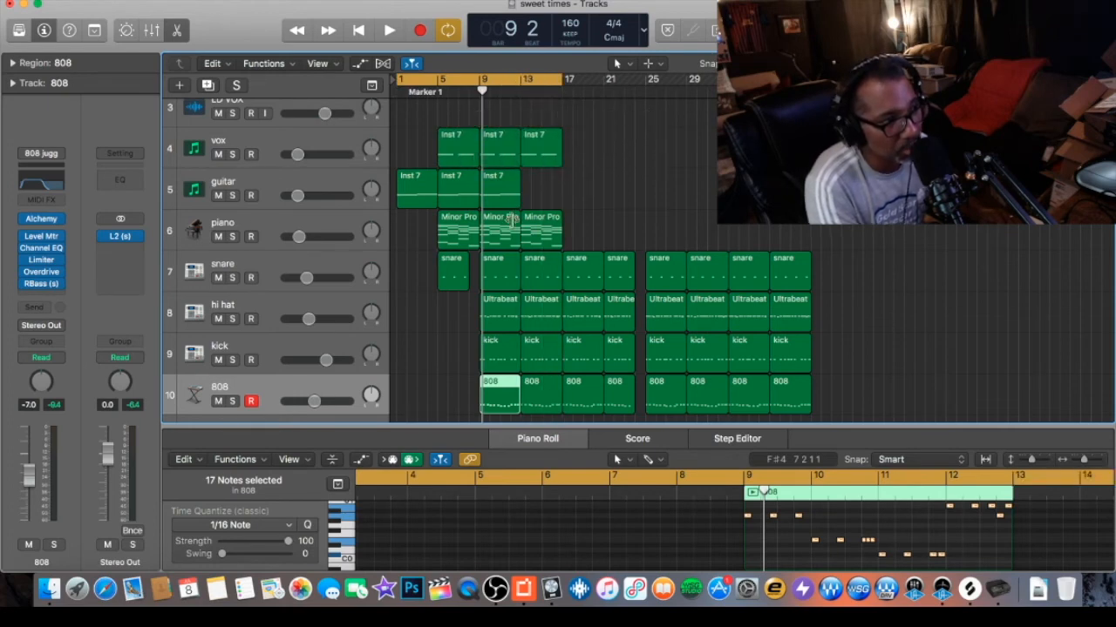
pyautogui.click(498, 191)
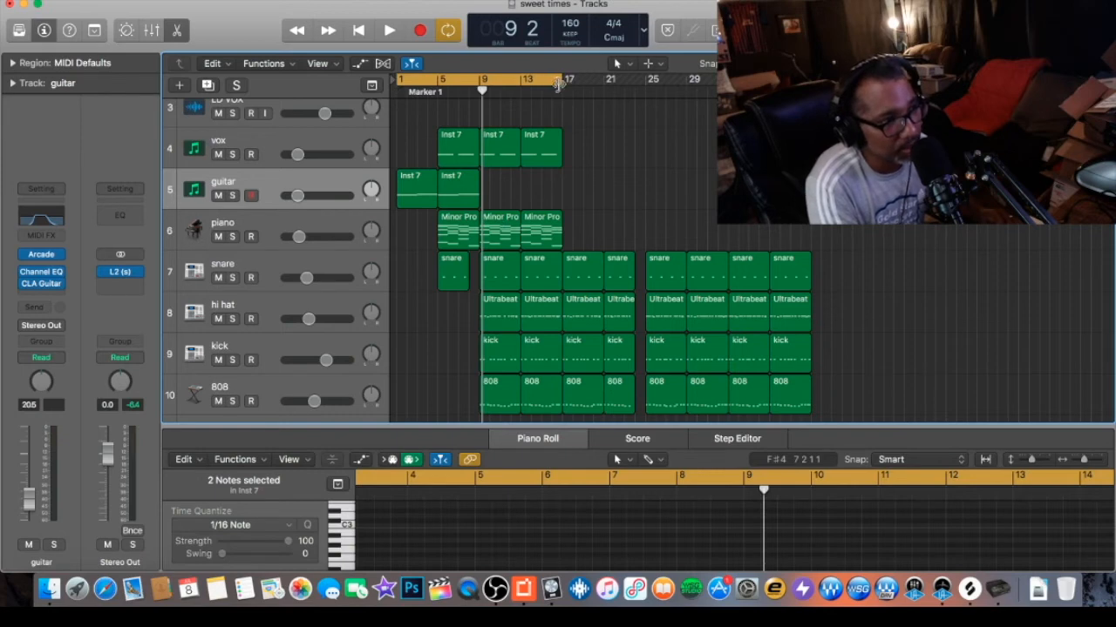
# Copy the vox, piano and guitar regions along the timeline to cover the first drum block
pyautogui.moveTo(562, 80); pyautogui.dragTo(631, 80)
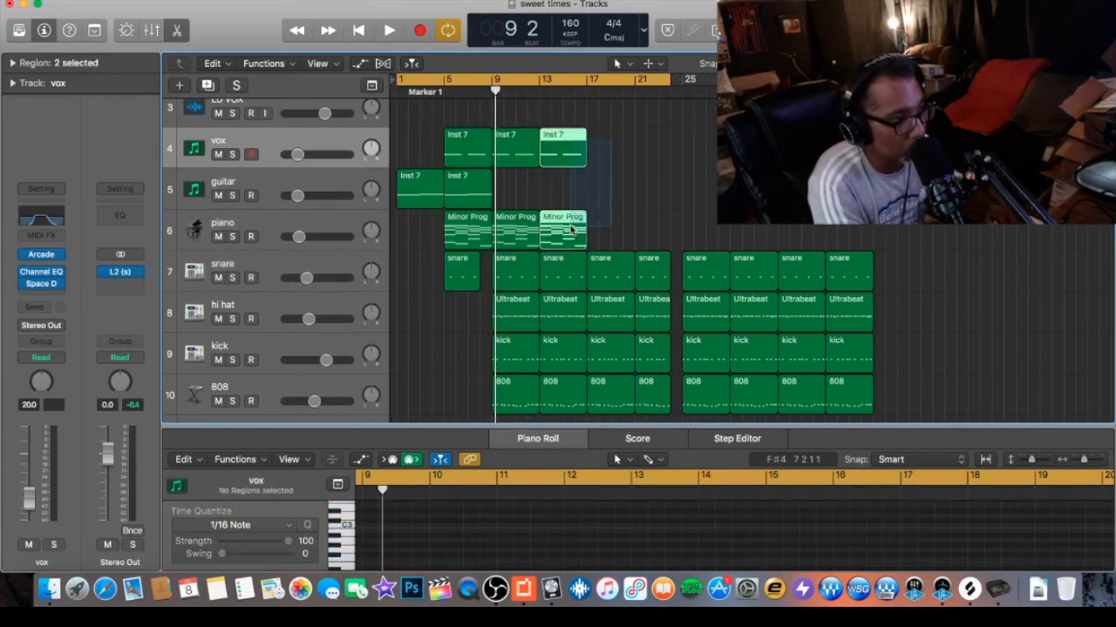
pyautogui.click(561, 230)
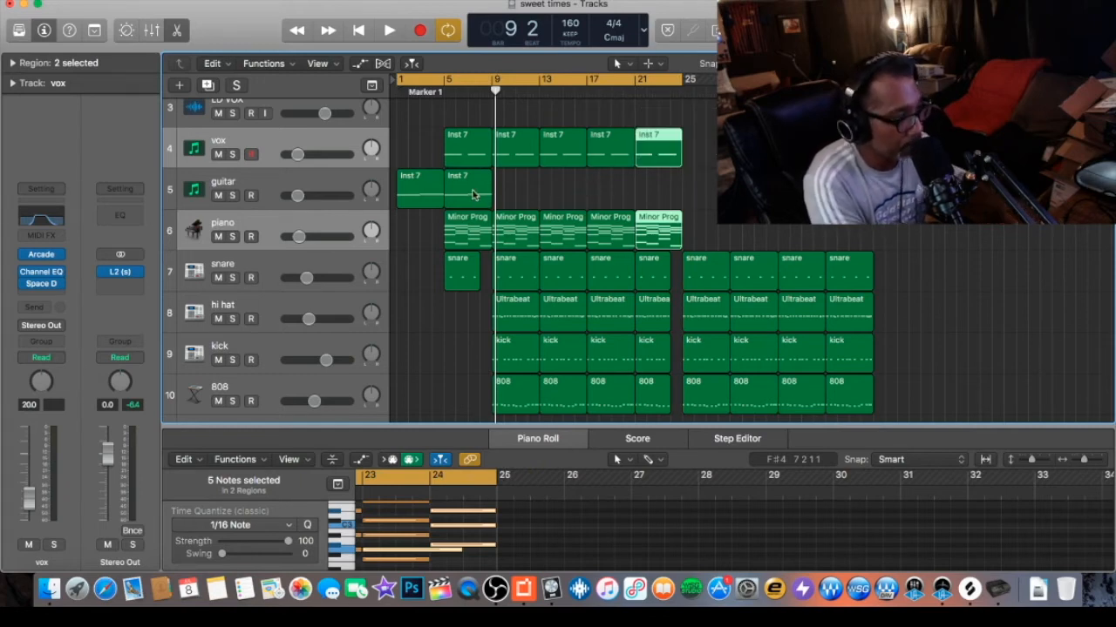
pyautogui.moveTo(457, 188); pyautogui.dragTo(480, 188)
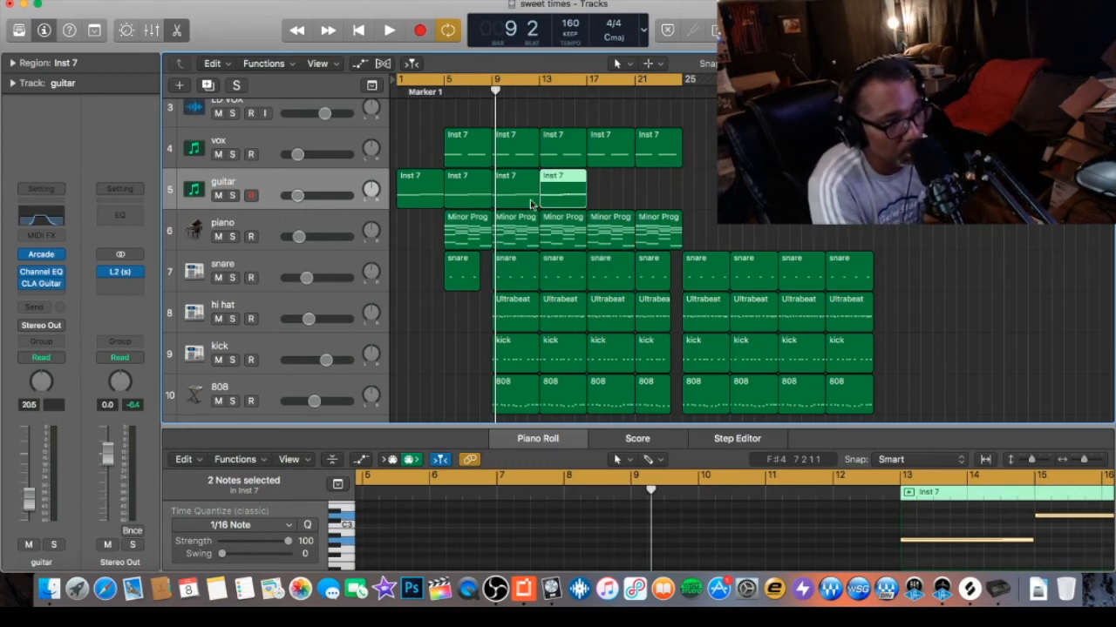
pyautogui.moveTo(661, 272)
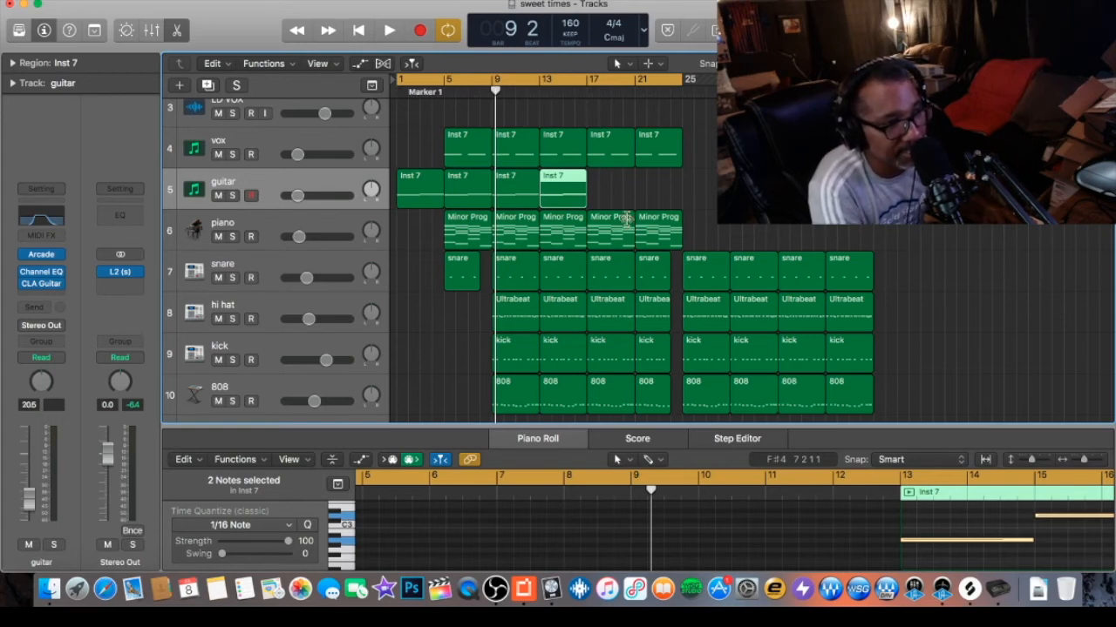
pyautogui.moveTo(603, 206)
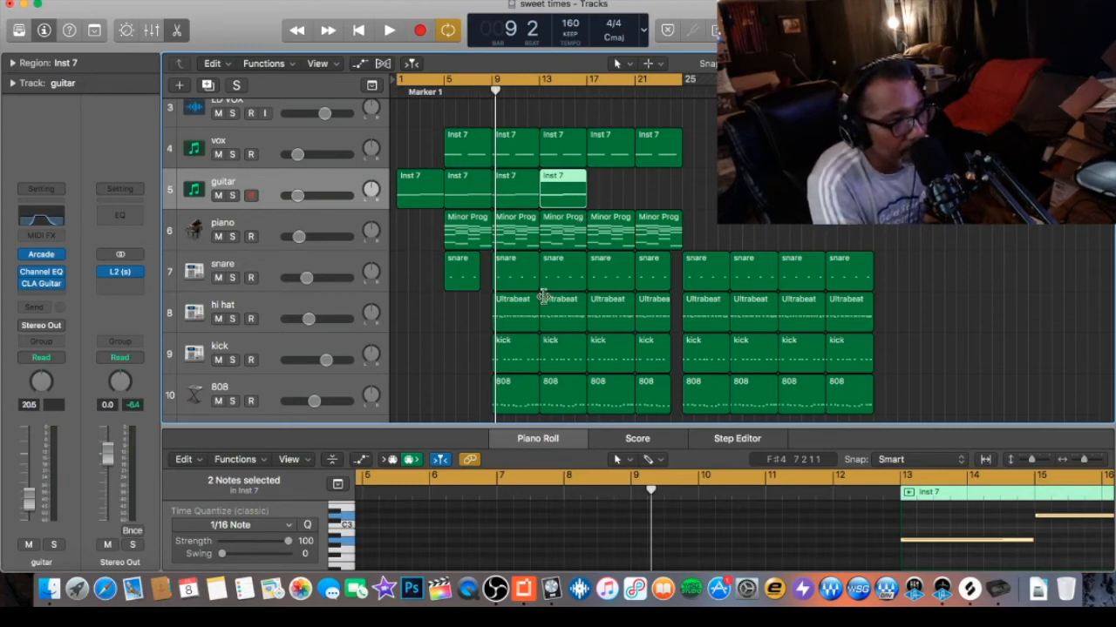
pyautogui.moveTo(596, 355)
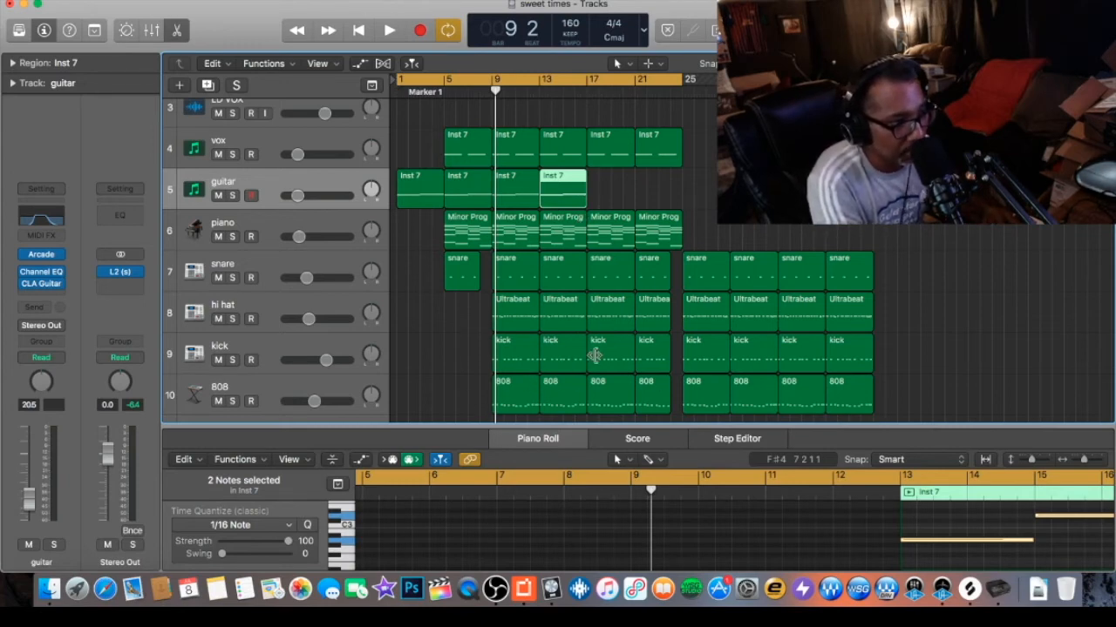
pyautogui.moveTo(405, 275)
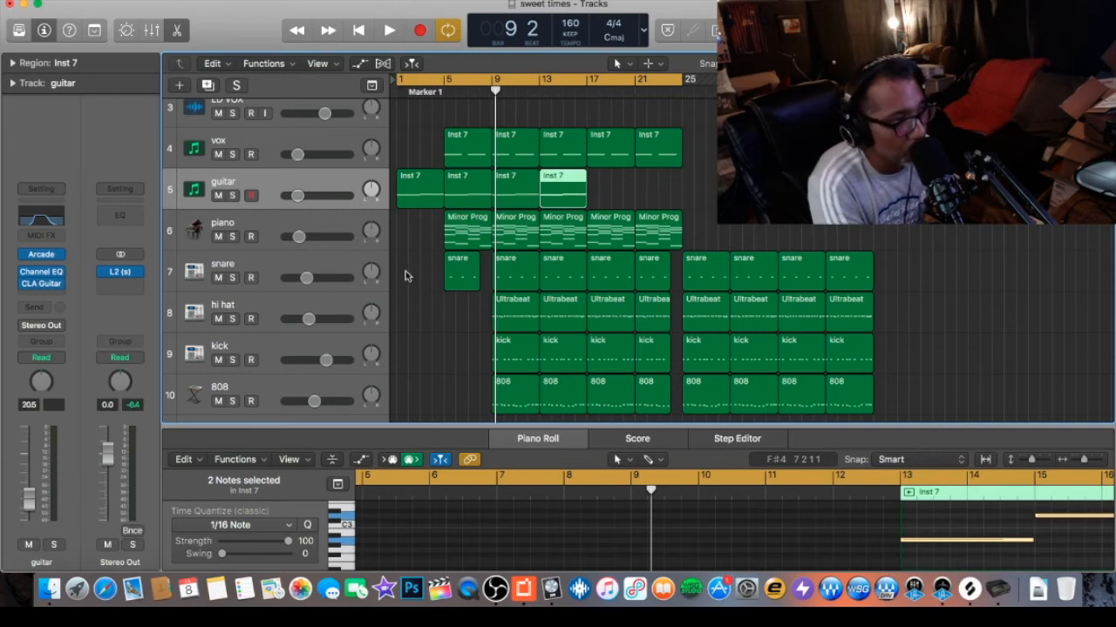
pyautogui.moveTo(427, 262)
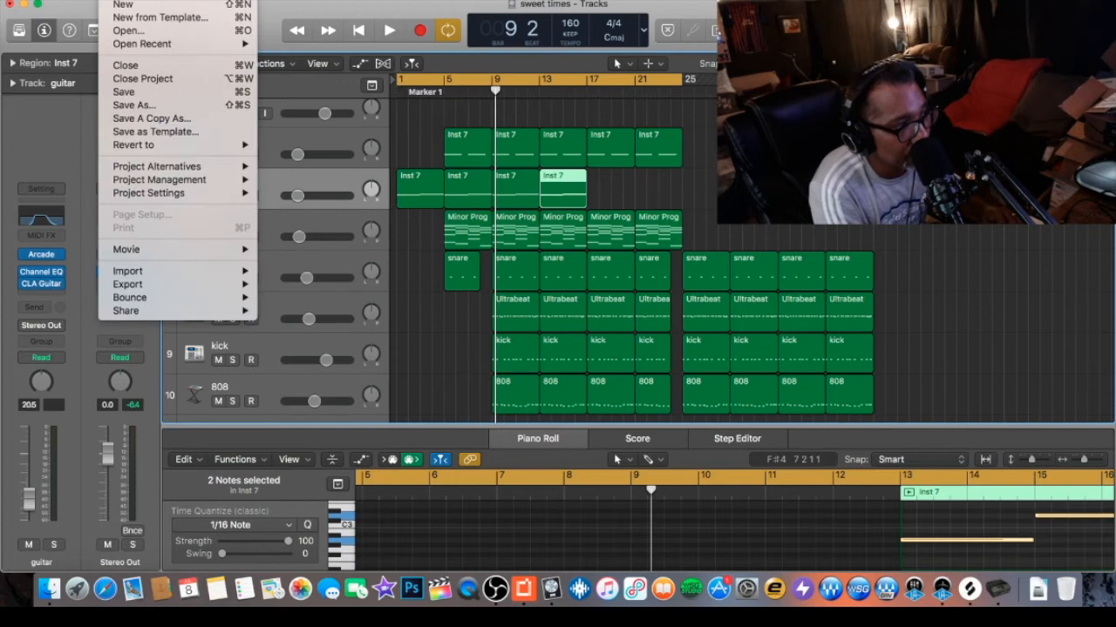
pyautogui.moveTo(128, 272)
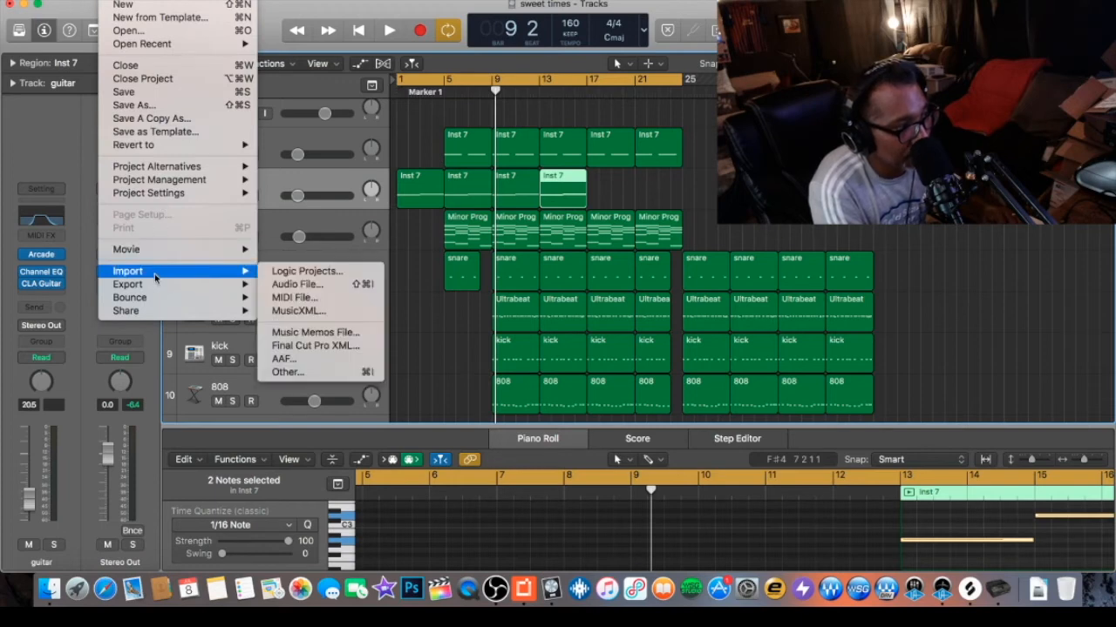
pyautogui.moveTo(307, 272)
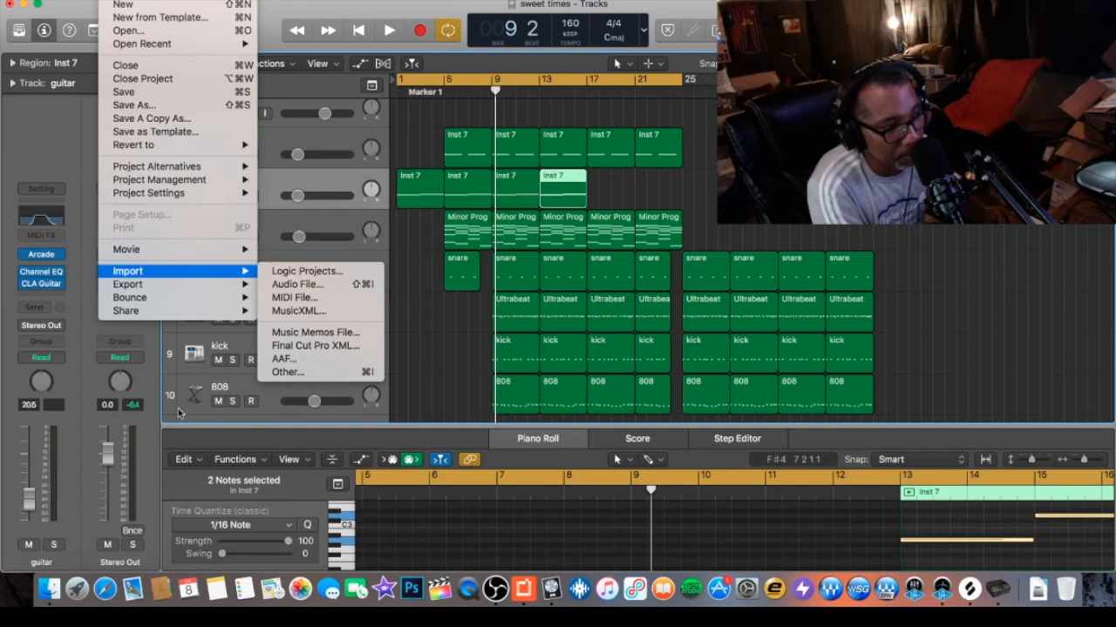
pyautogui.click(178, 394)
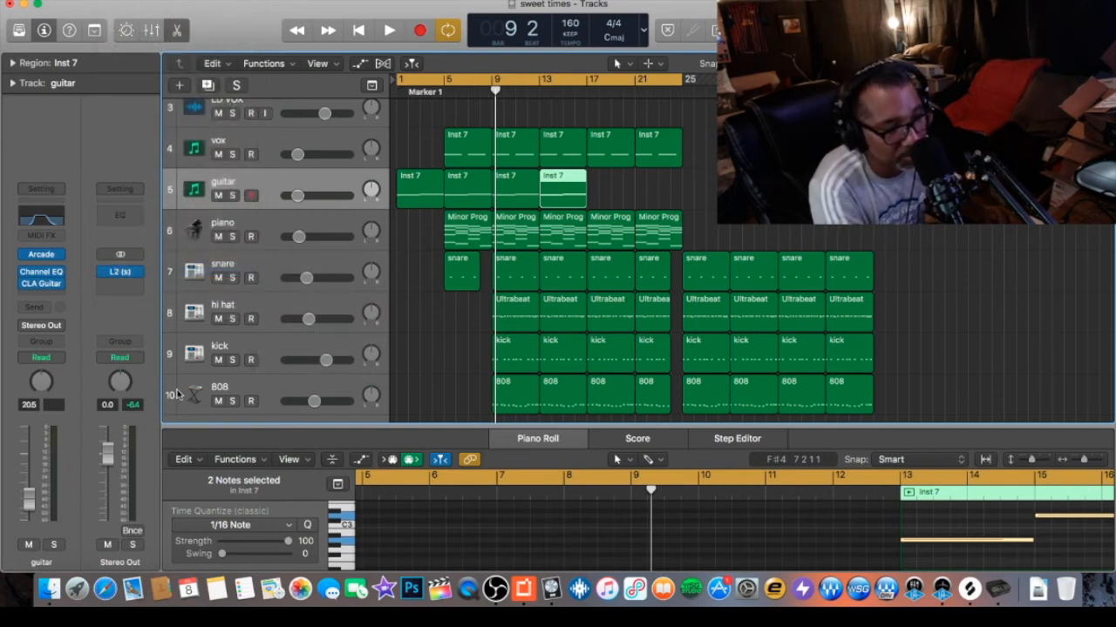
pyautogui.moveTo(188, 394)
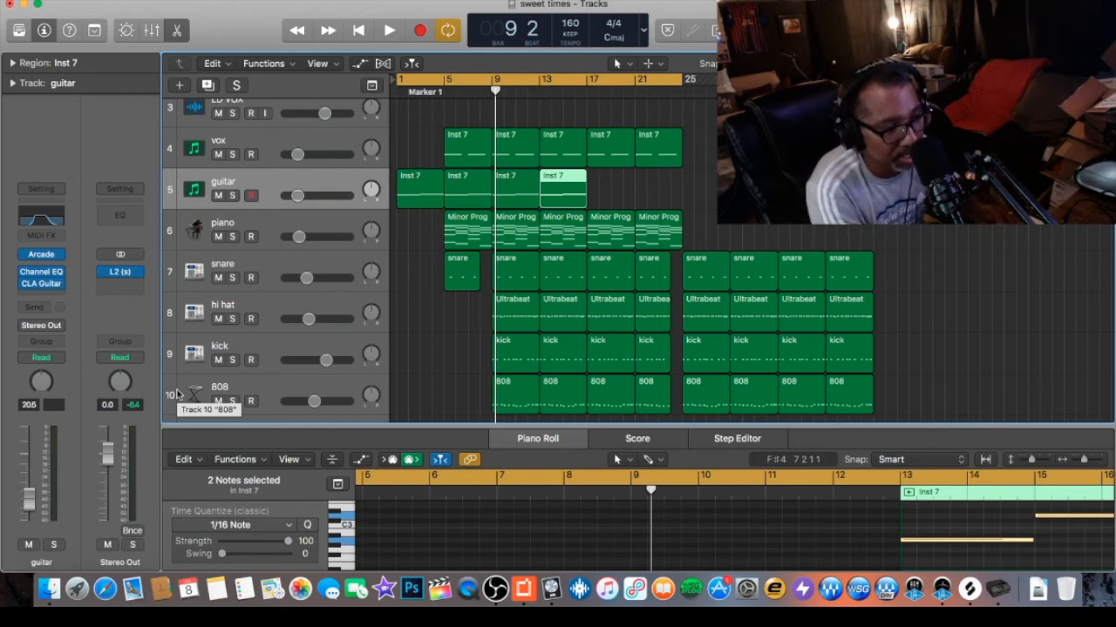
pyautogui.moveTo(409, 387)
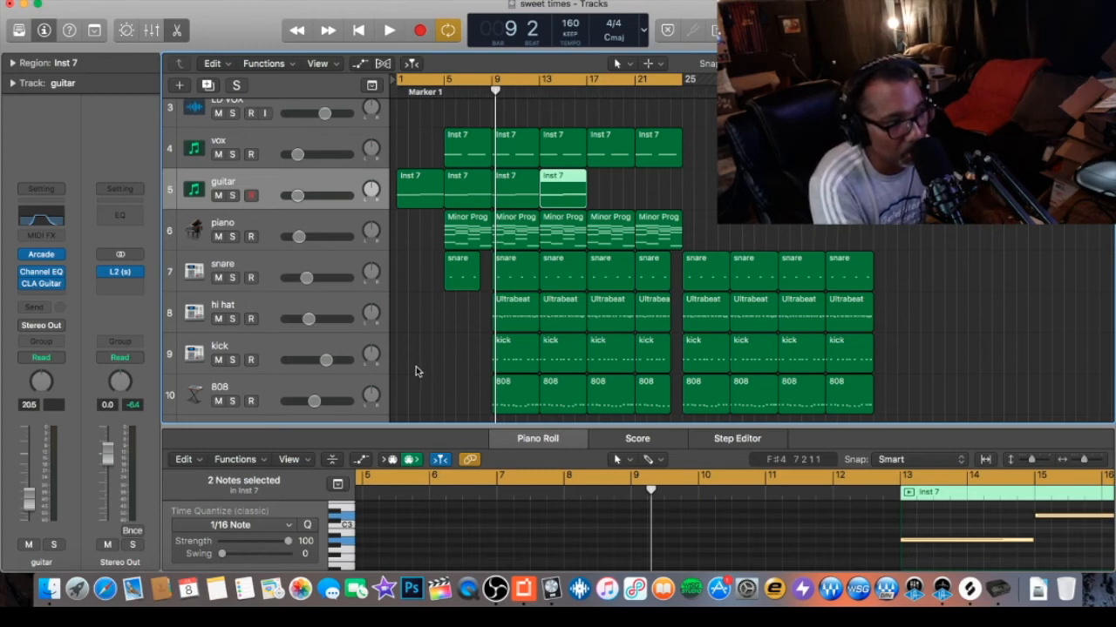
pyautogui.moveTo(427, 362)
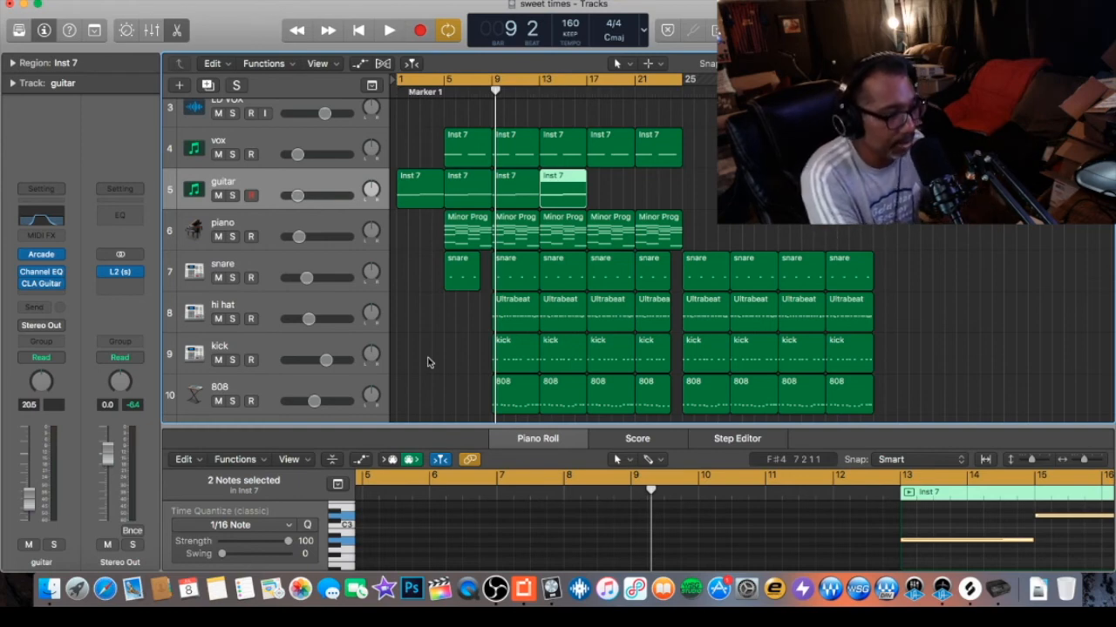
# Play the beat through the first section and stop at bar 24
pyautogui.click(389, 30)
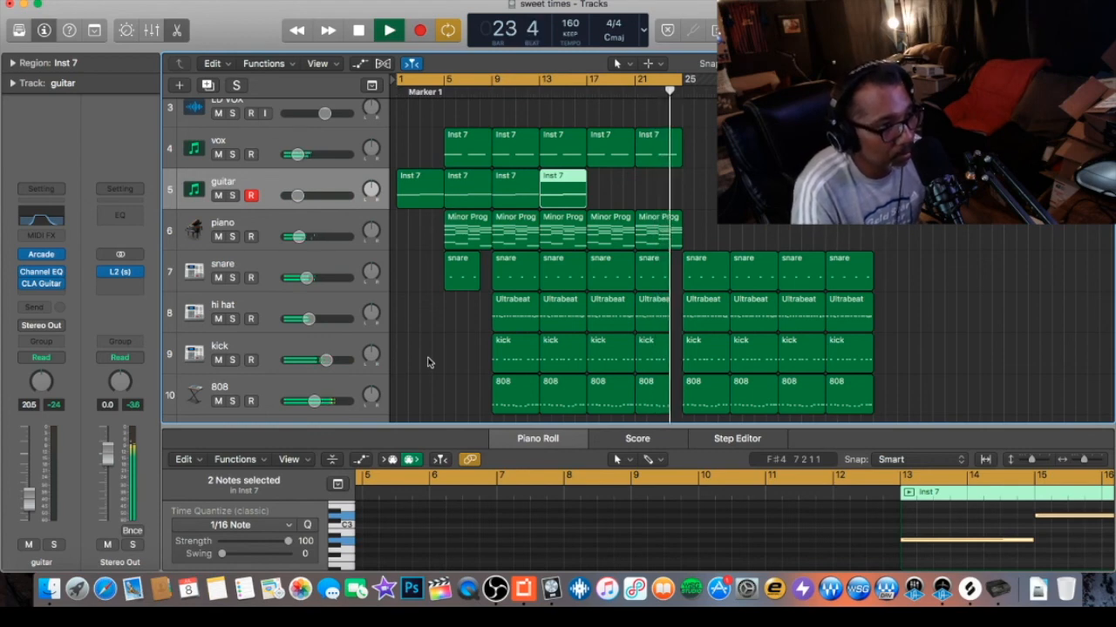
pyautogui.click(387, 30)
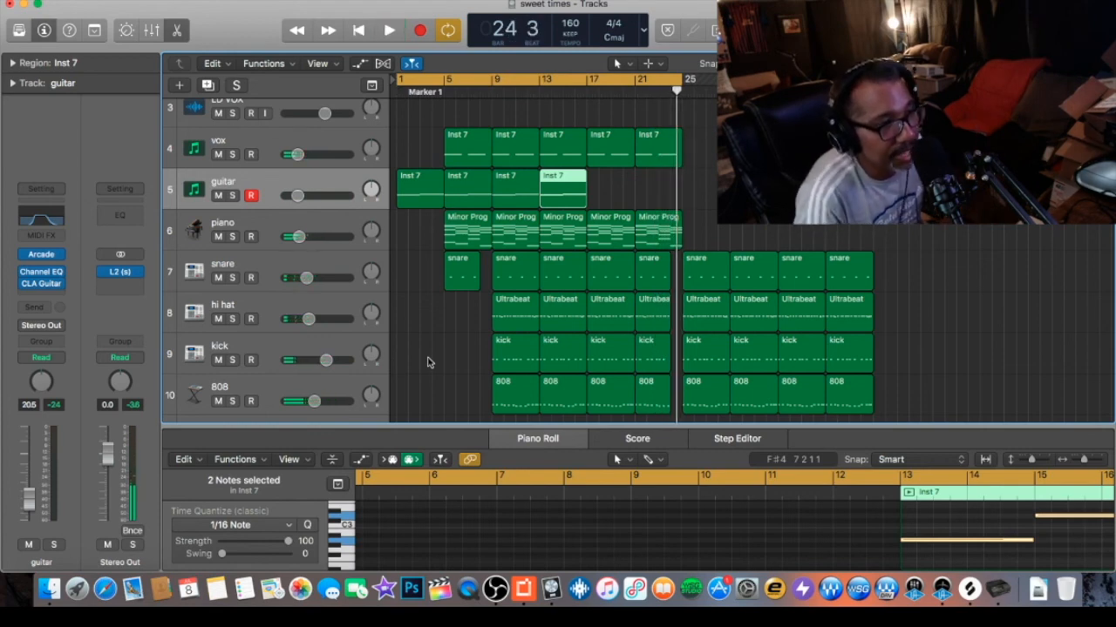